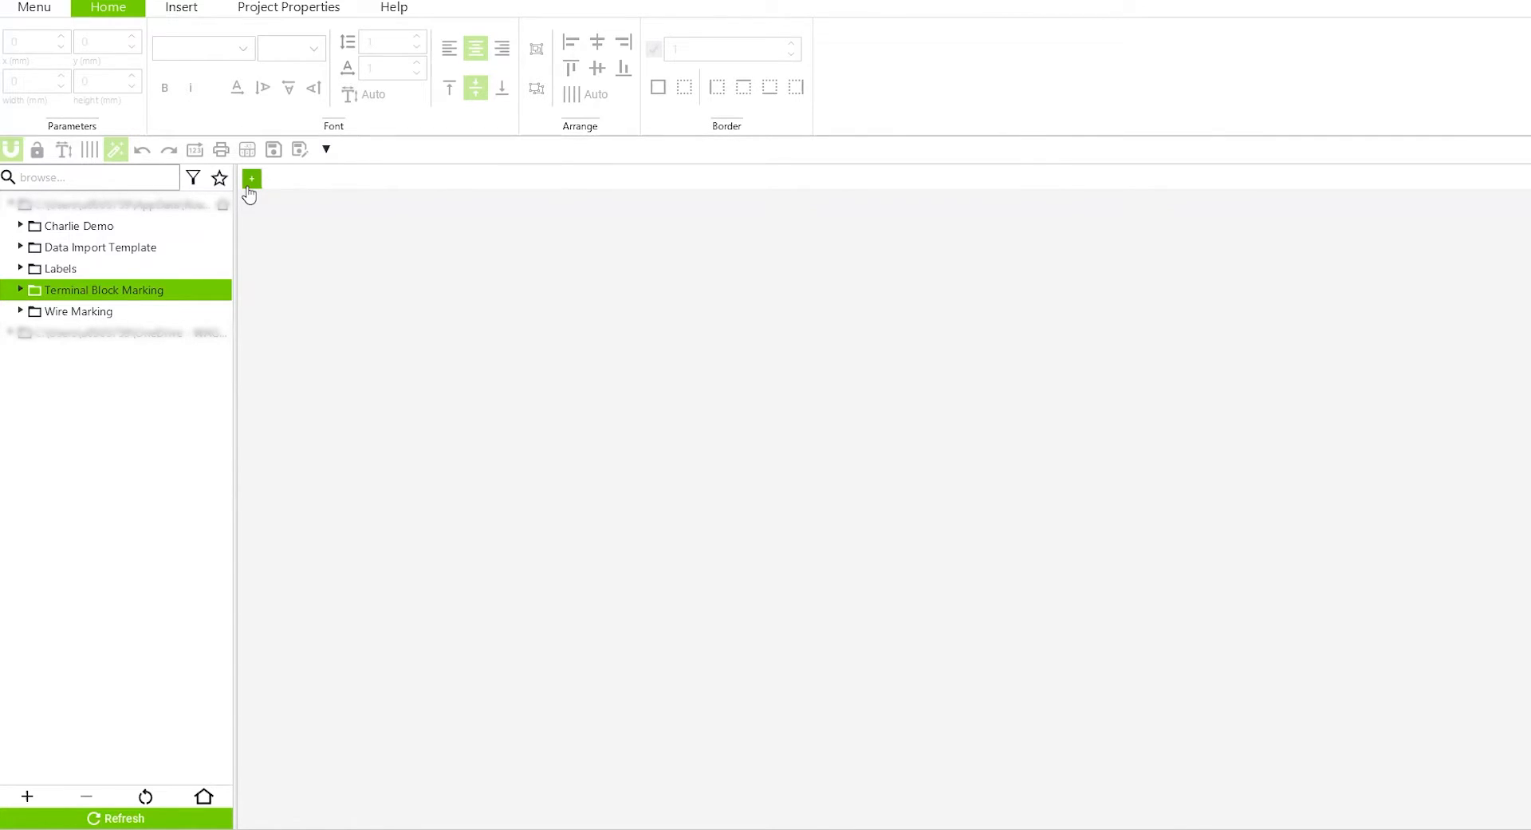
# Step: Start a new project to reach the 2009-110 marking strip template
pyautogui.click(251, 178)
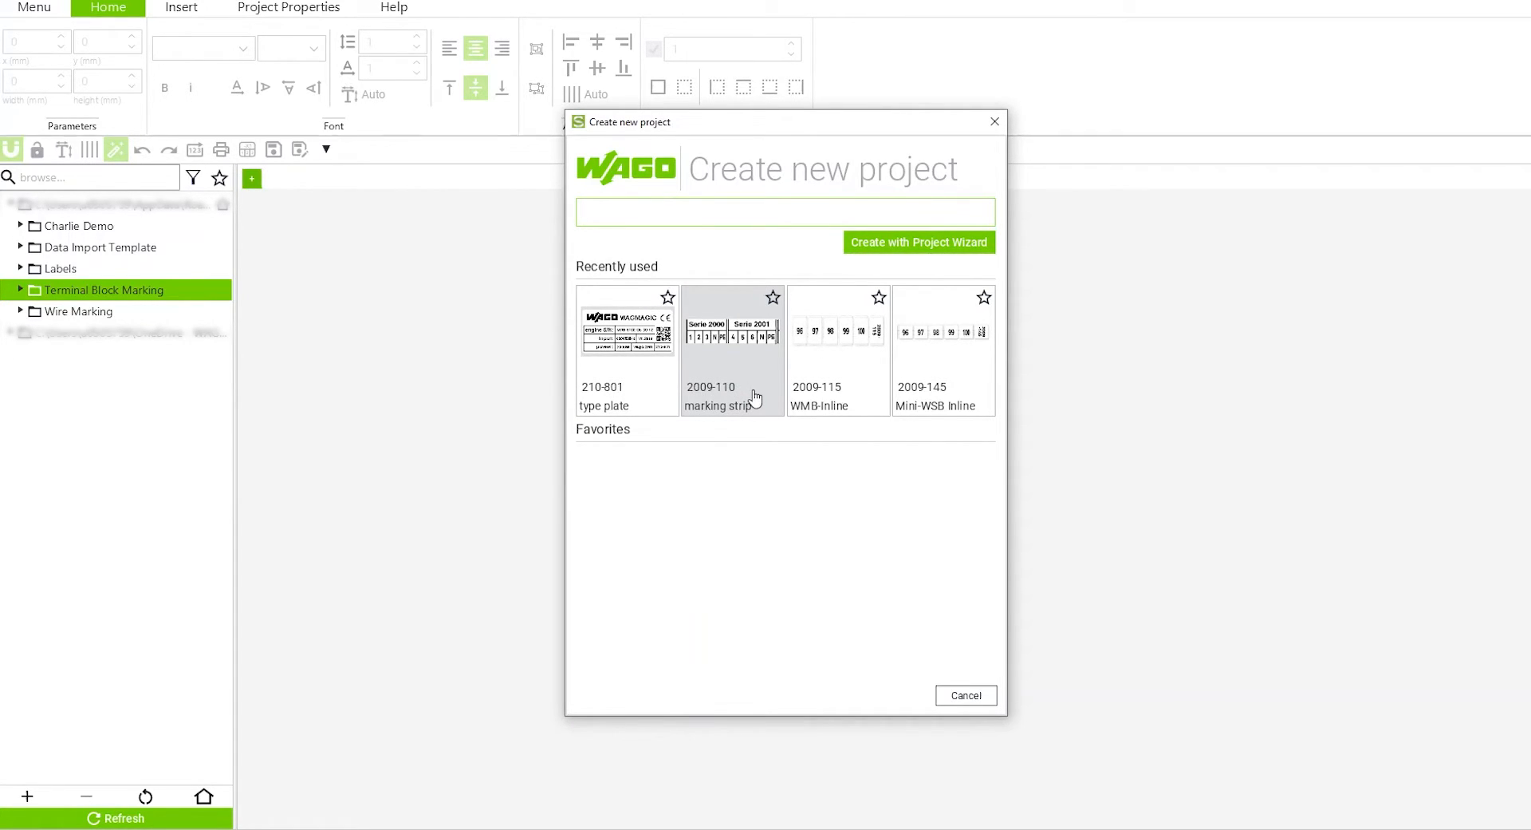
pyautogui.moveTo(727, 400)
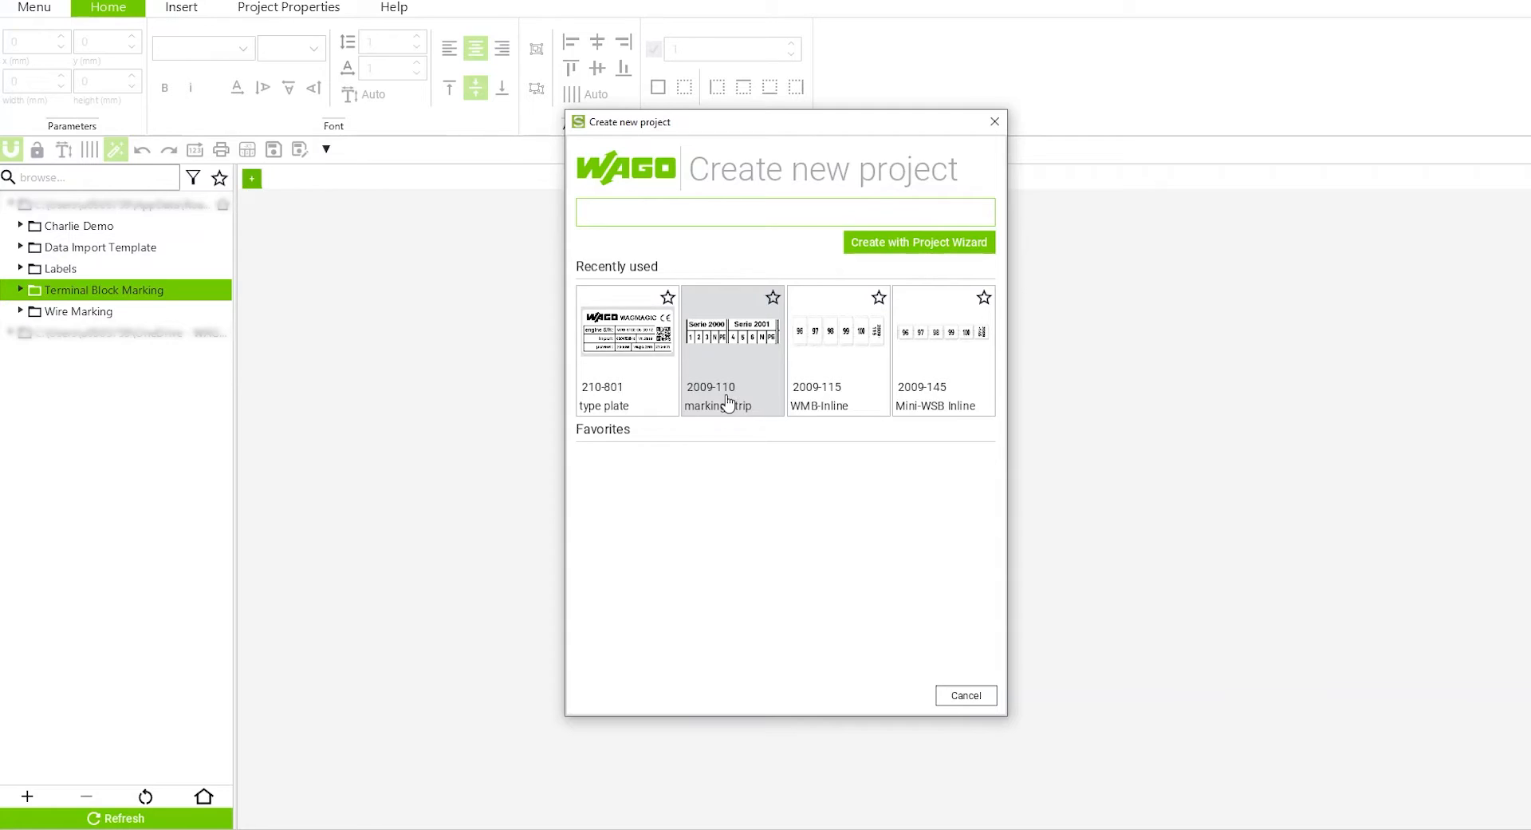
pyautogui.moveTo(740, 374)
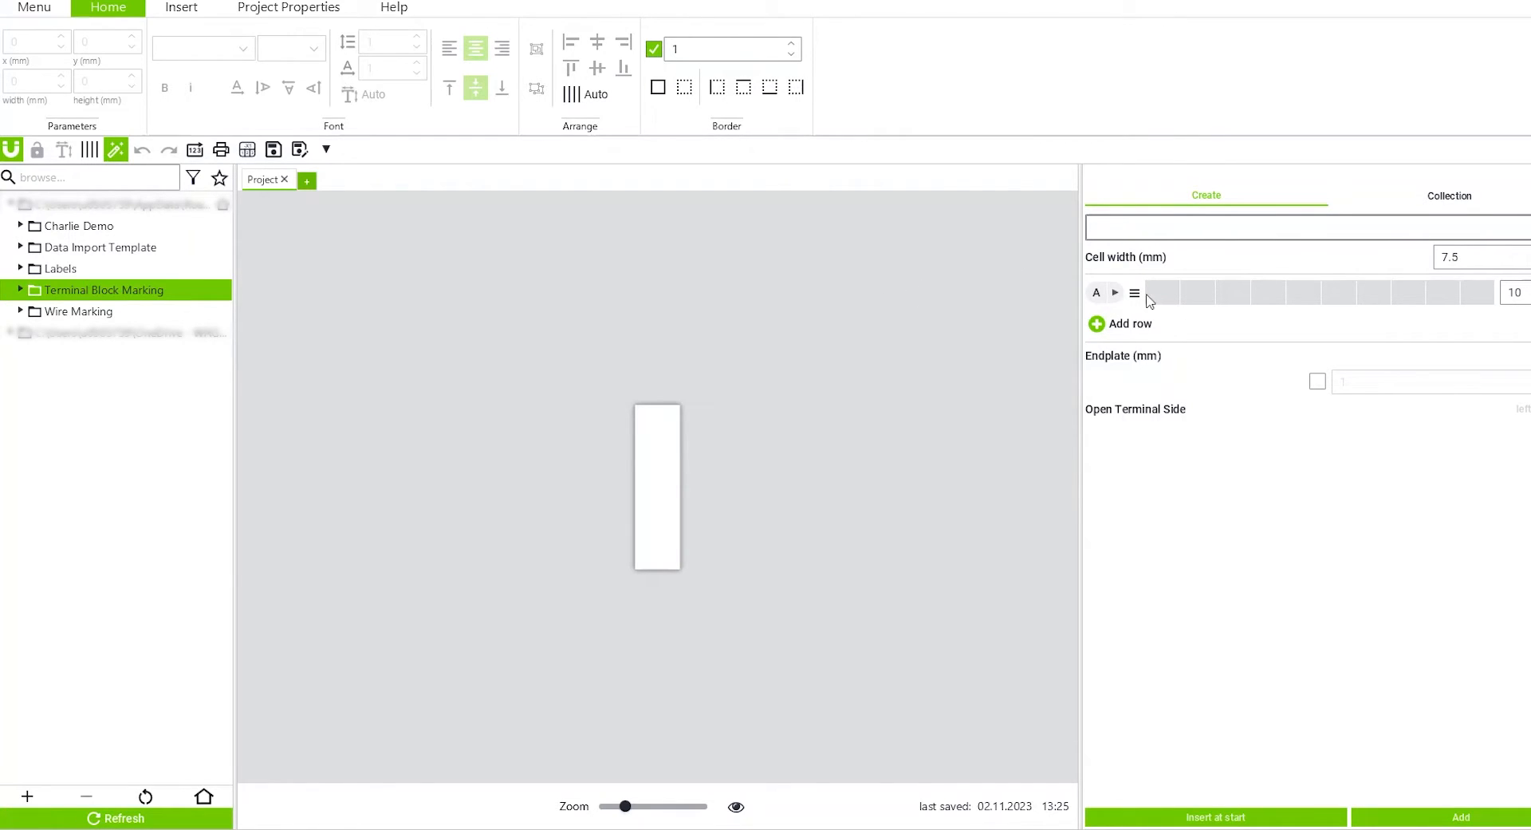
# Step: Add five Serie 2002 (5.2 mm) terminals with a 0.8 mm endplate
pyautogui.click(1518, 291)
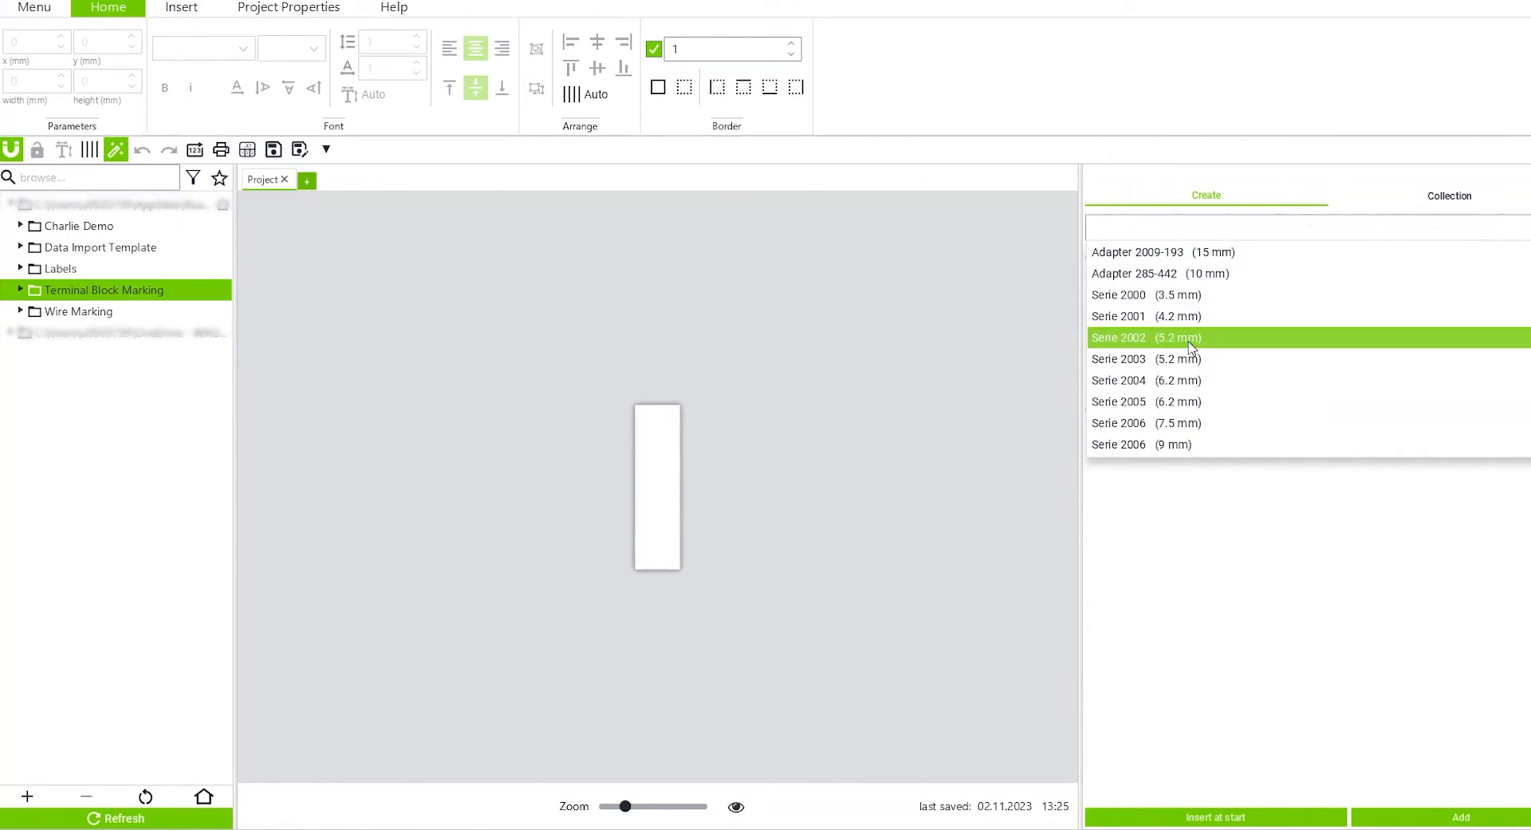
pyautogui.click(1150, 338)
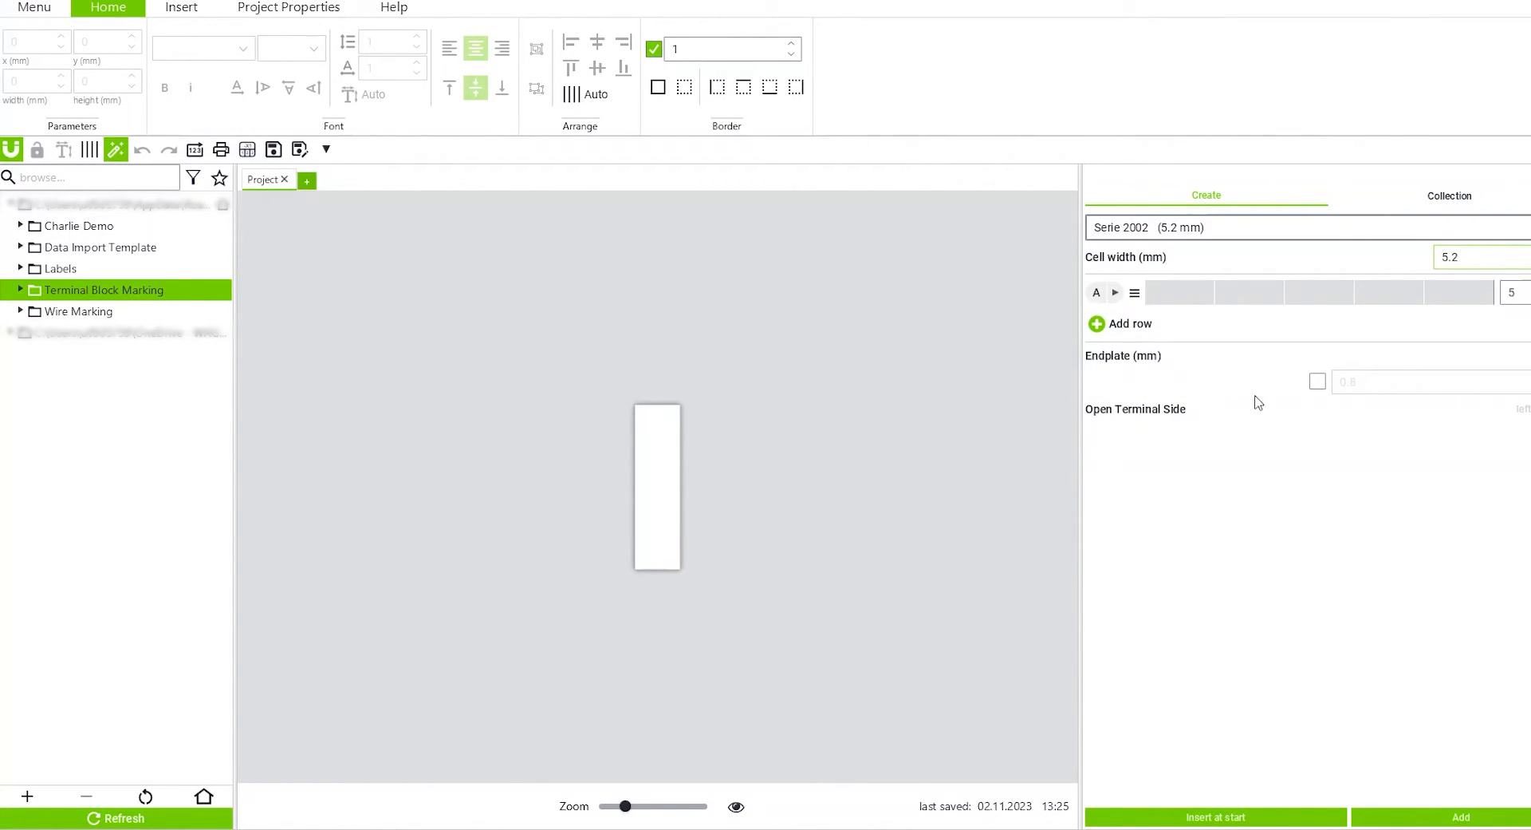
pyautogui.moveTo(1356, 417)
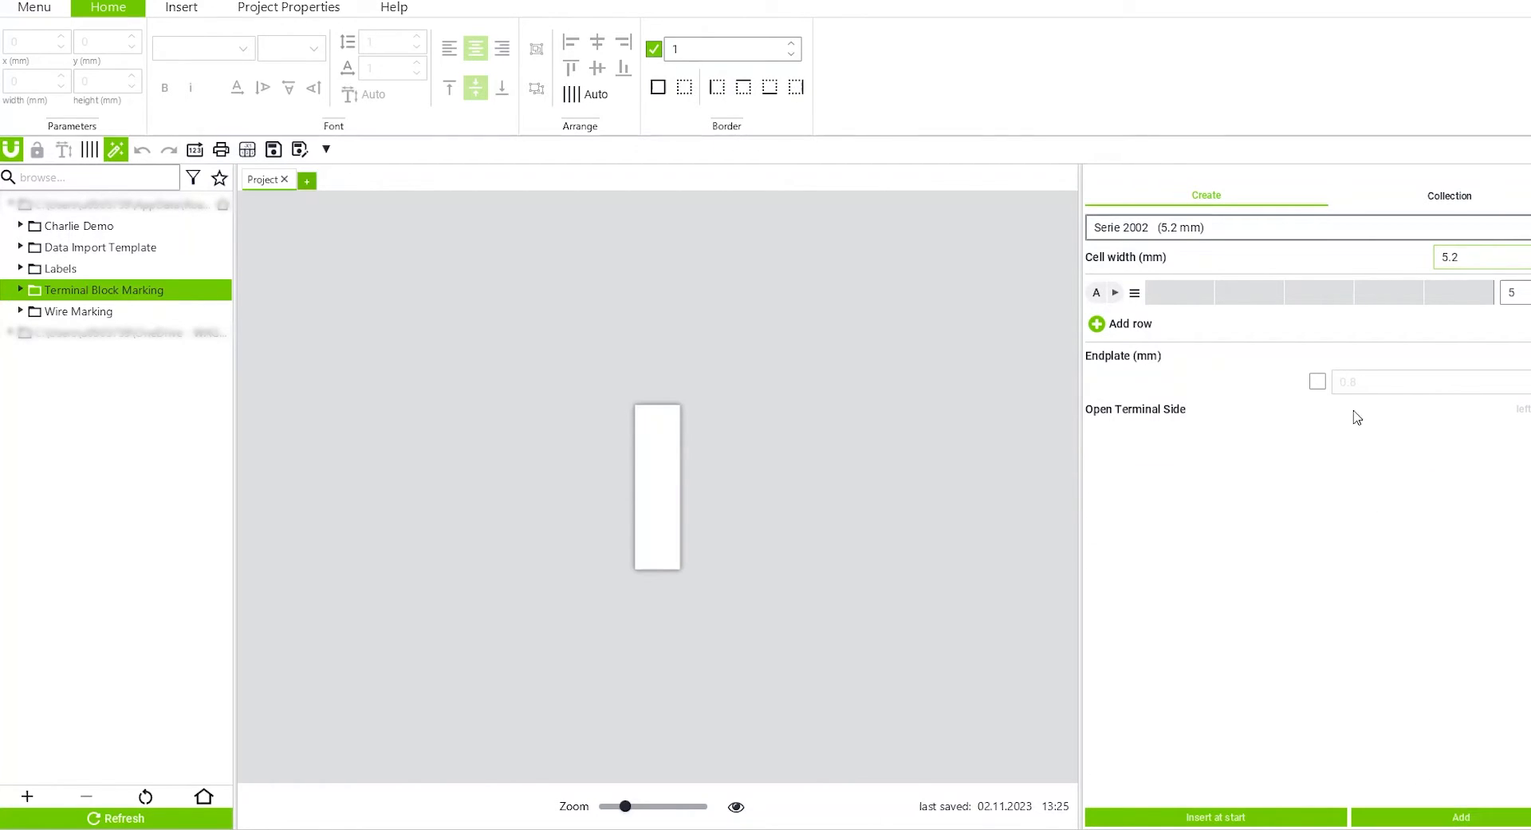
pyautogui.click(1317, 381)
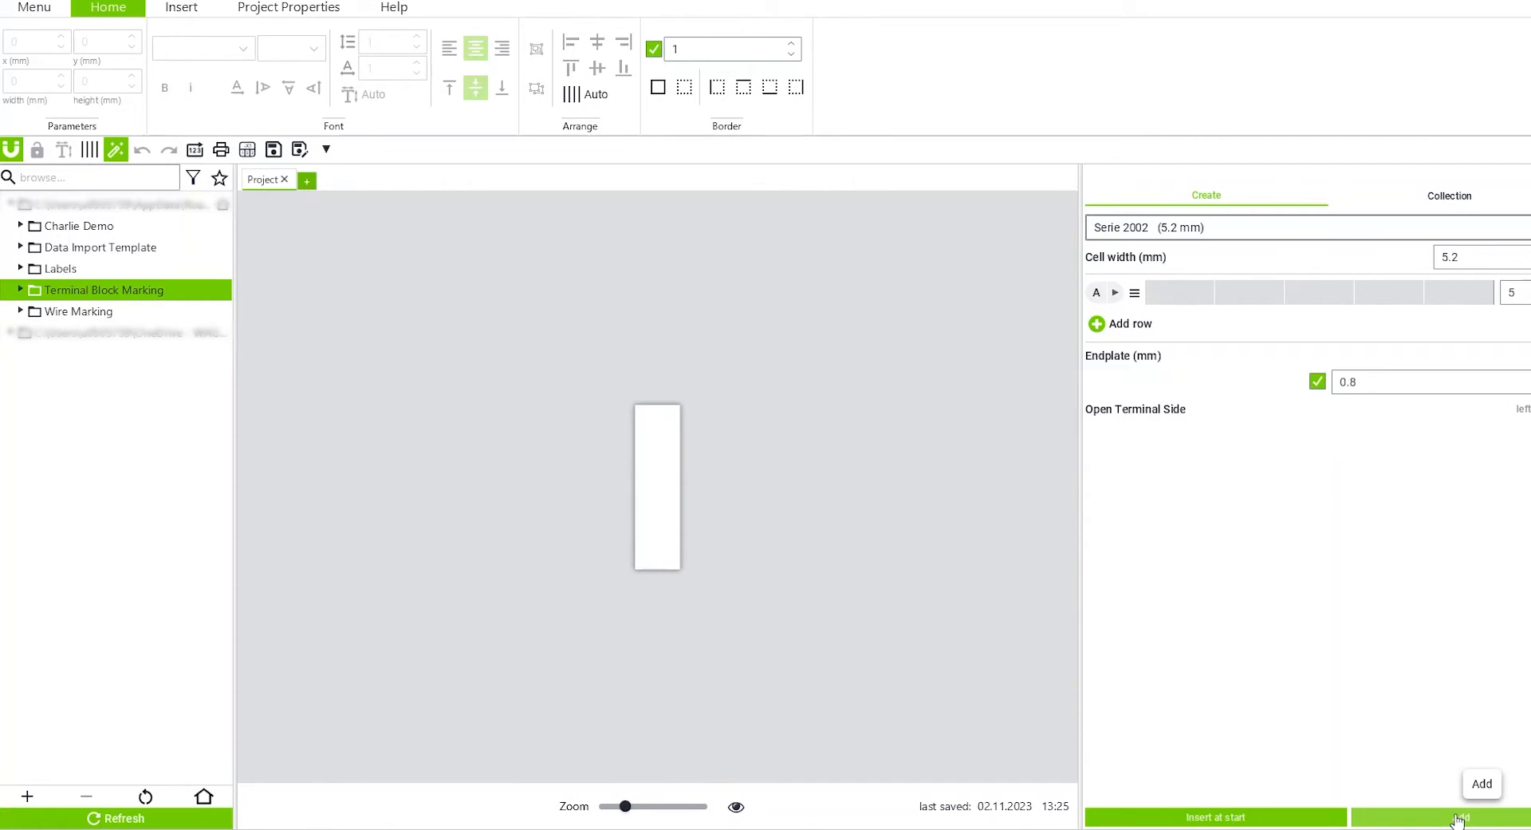
pyautogui.click(1458, 817)
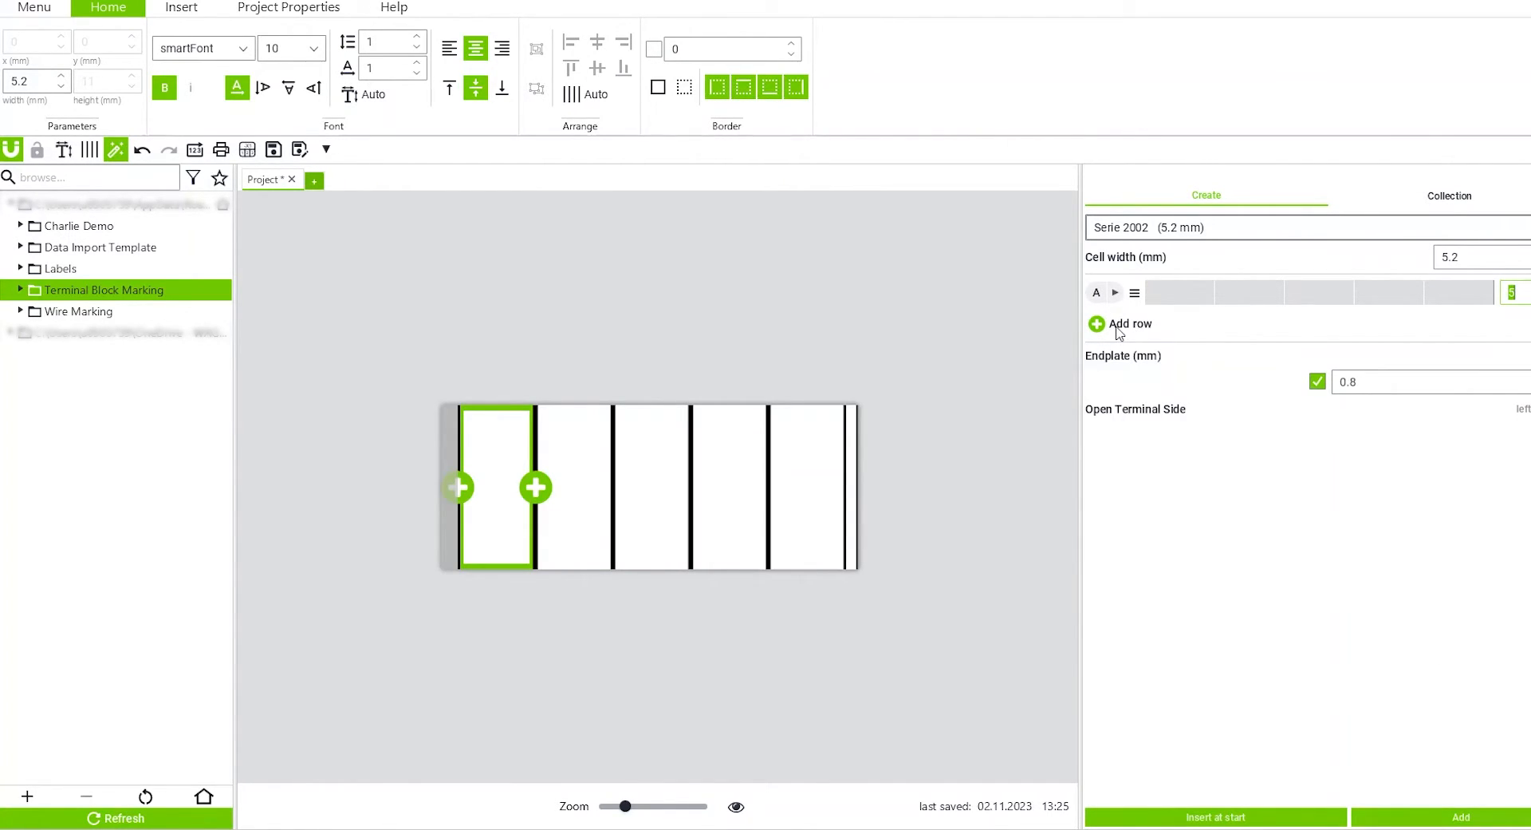
# Step: Add a three-row multi-line block with 1, 2 and 8 cells, then view the strip
pyautogui.click(1097, 324)
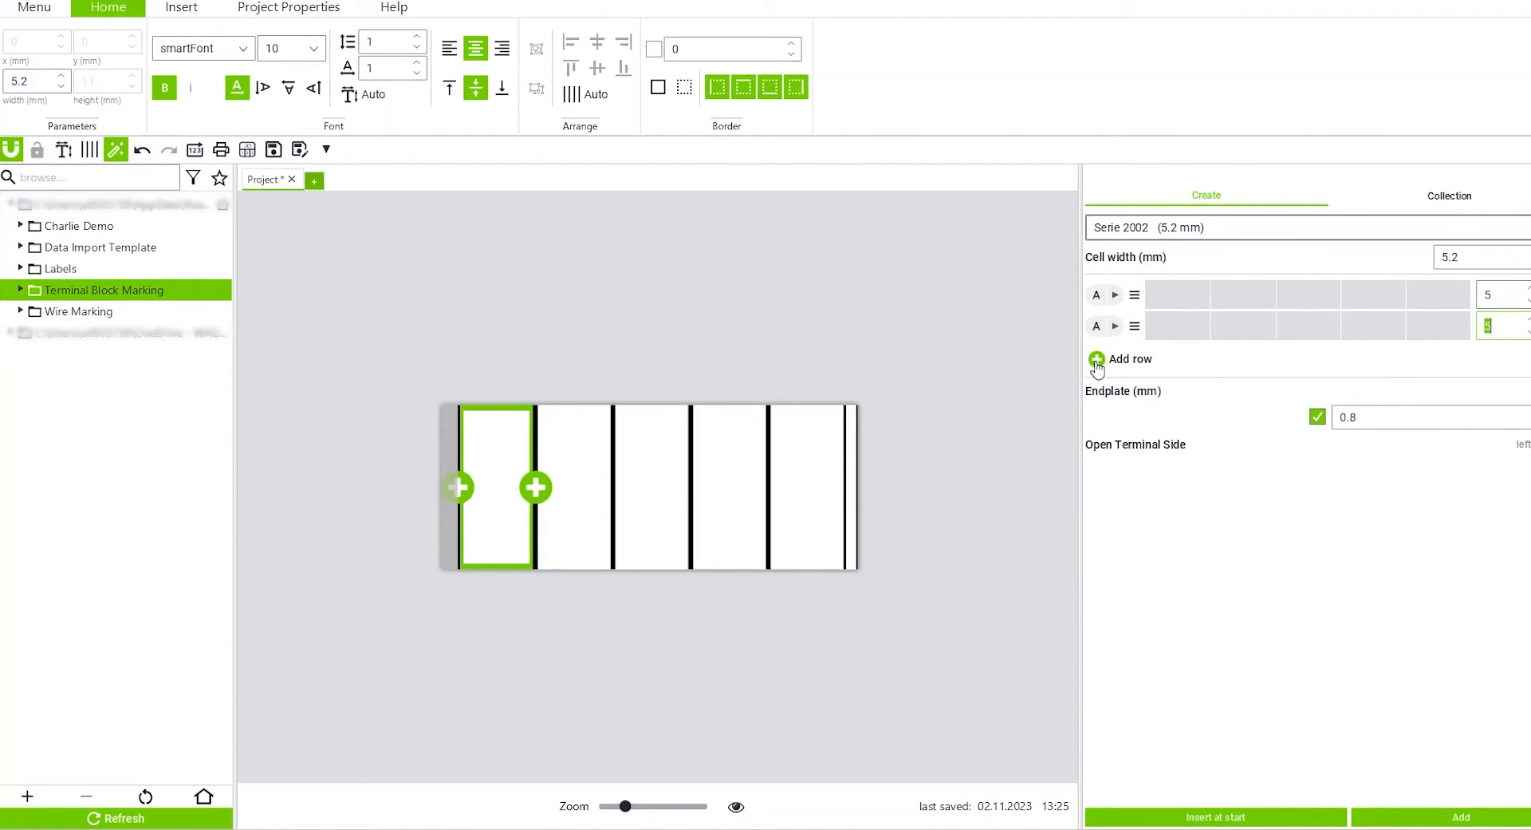
pyautogui.click(1096, 359)
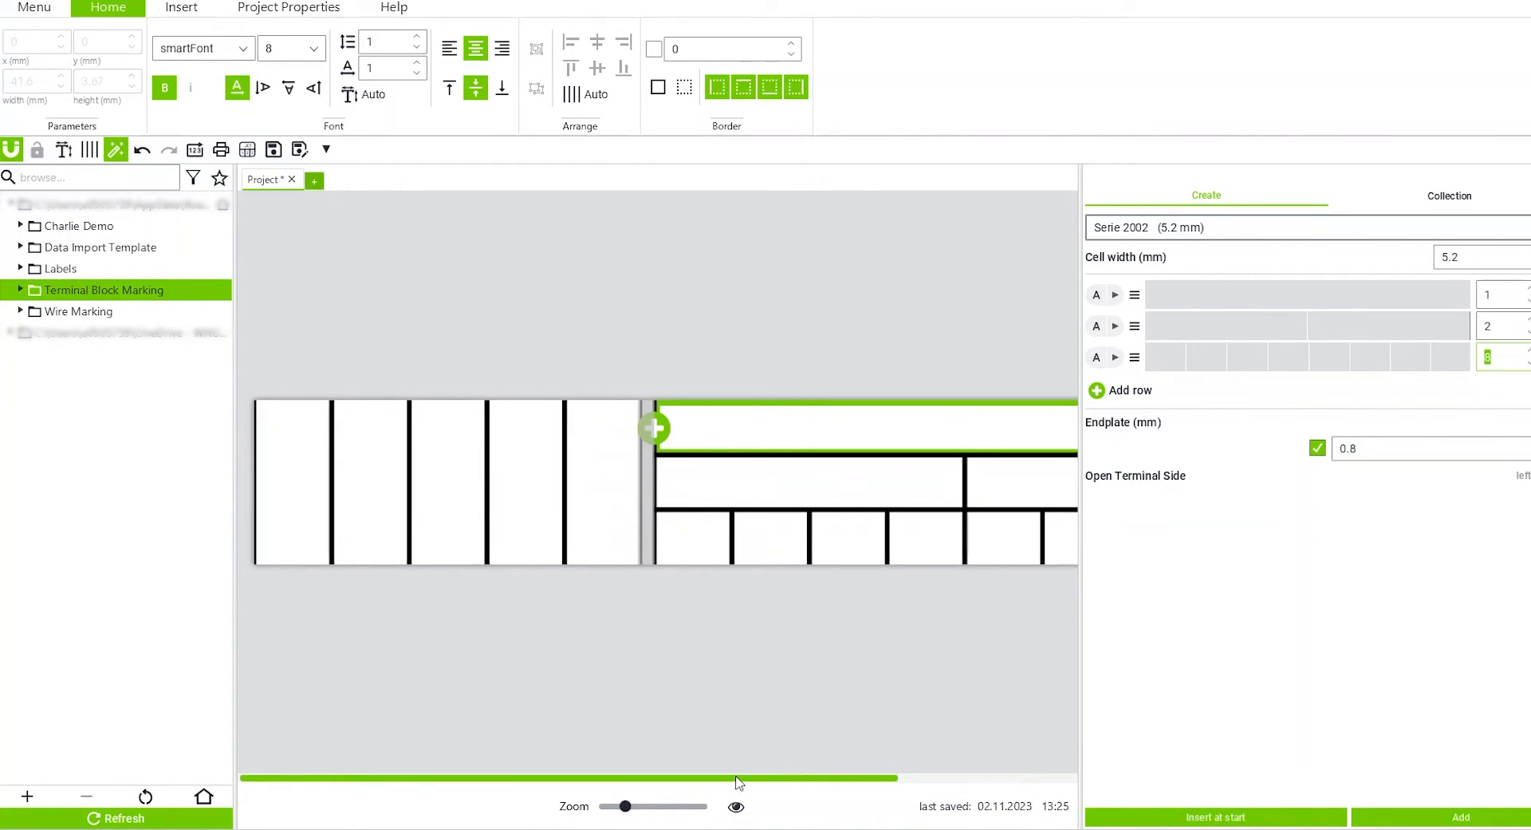
pyautogui.moveTo(625, 806); pyautogui.dragTo(599, 806)
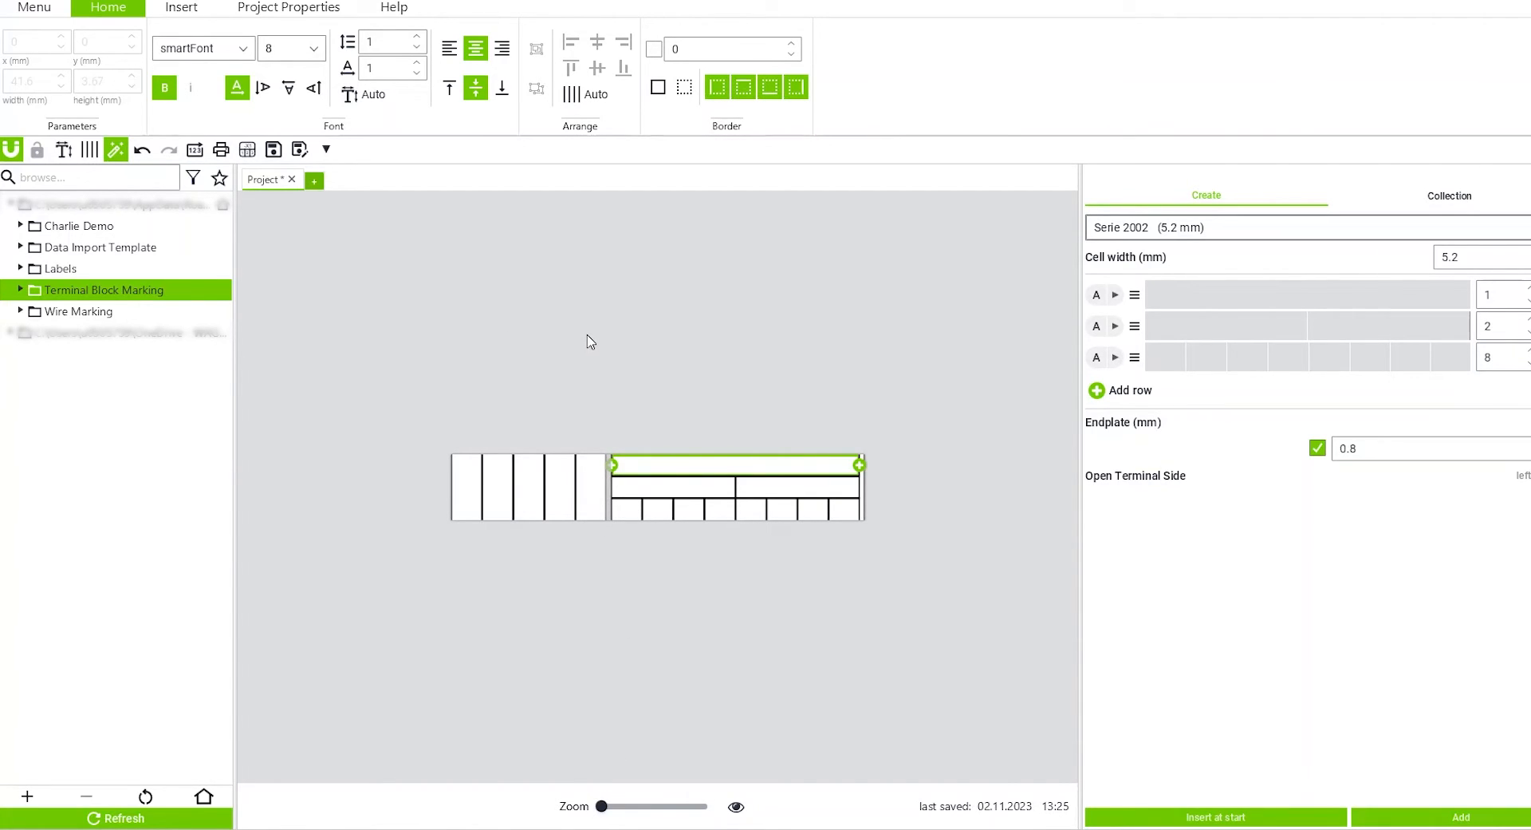
pyautogui.moveTo(254, 7)
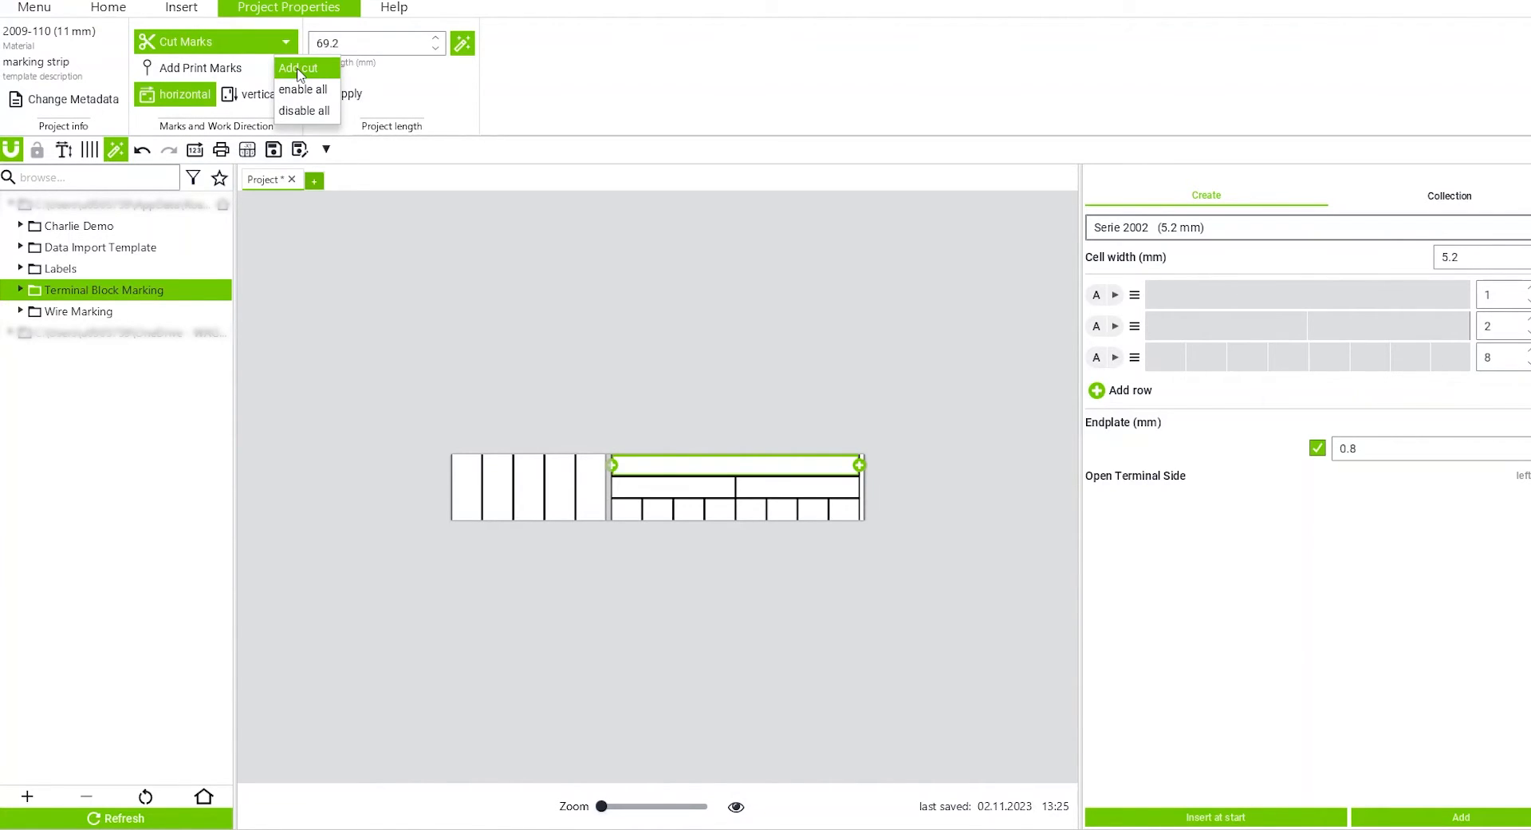
# Step: Place cut marks at the strip start and before the multi-line block
pyautogui.click(302, 68)
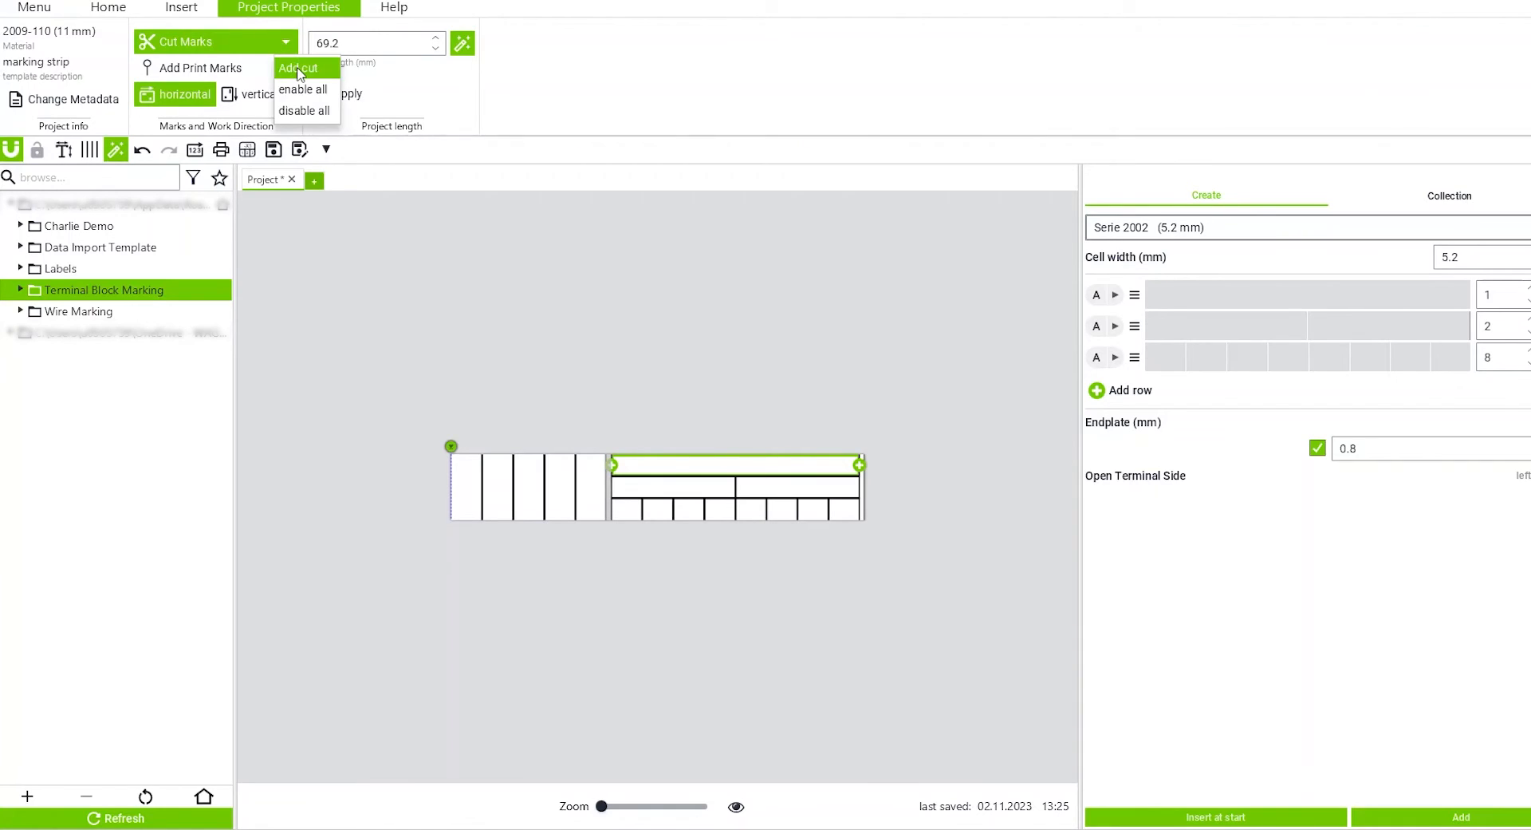
pyautogui.click(300, 68)
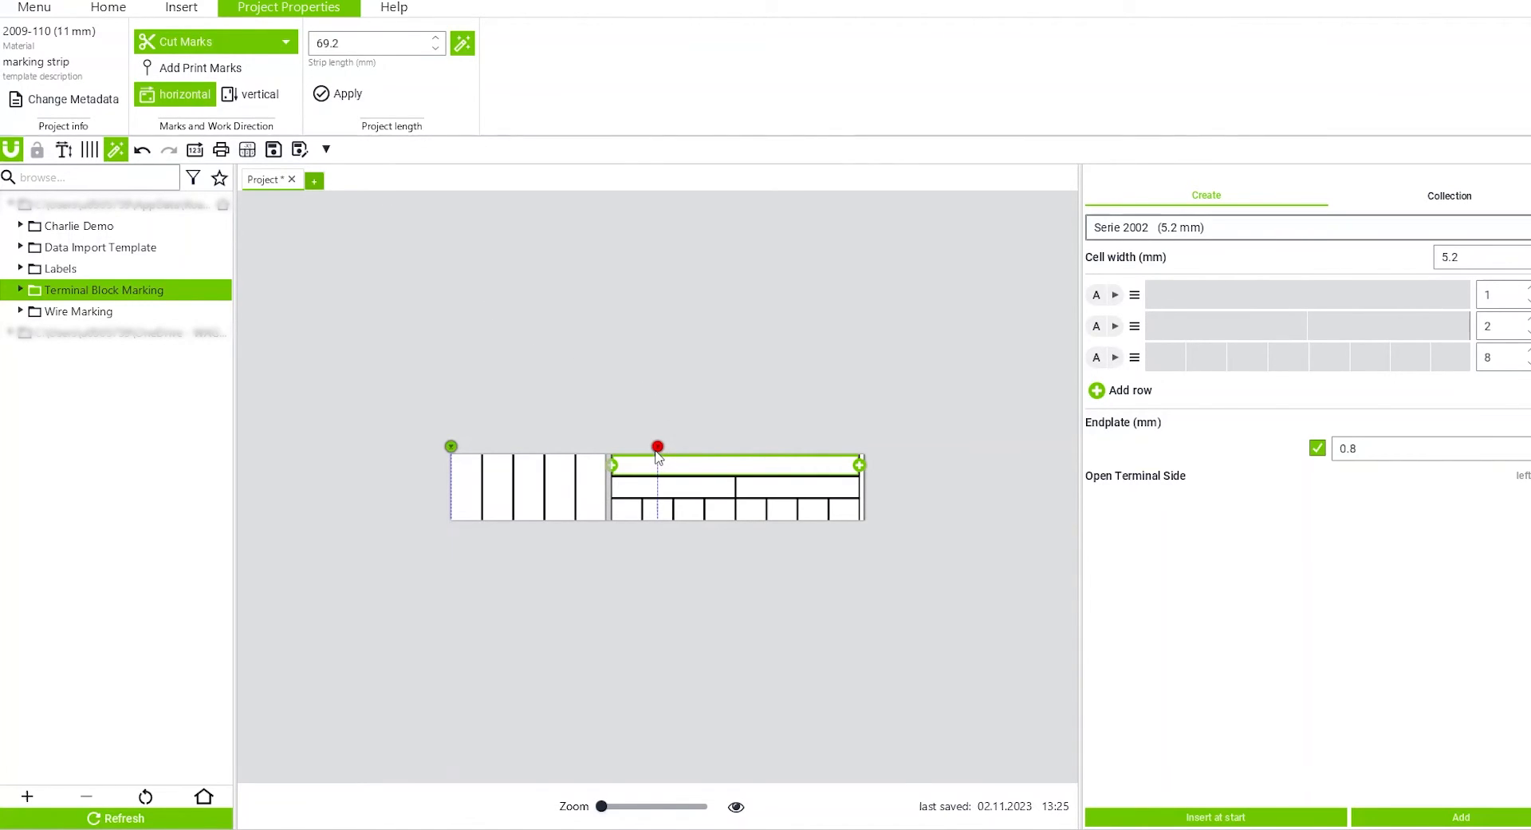
pyautogui.moveTo(664, 456)
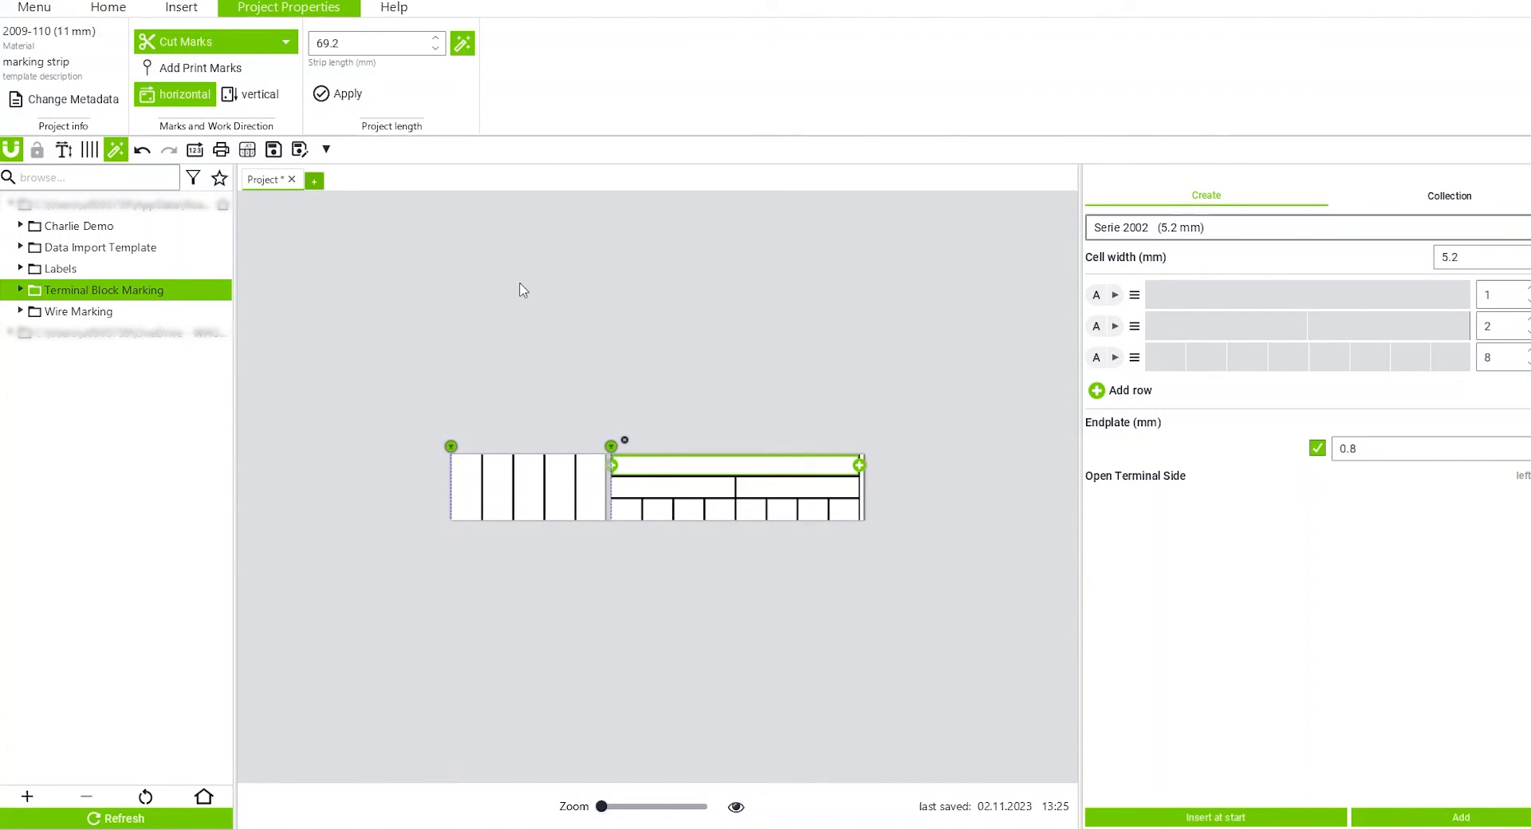
pyautogui.moveTo(392, 256)
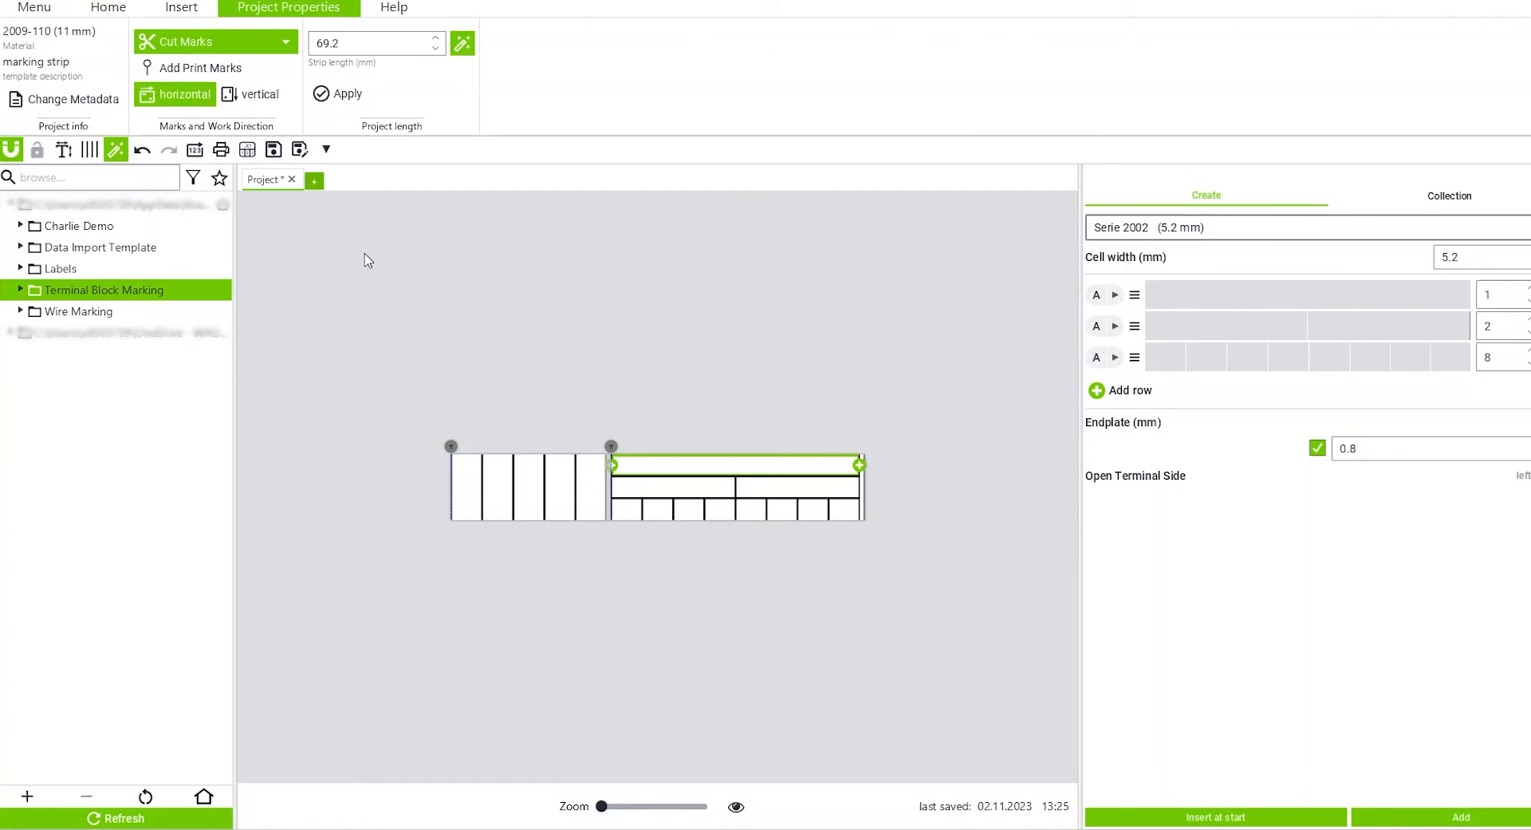
pyautogui.moveTo(808, 481)
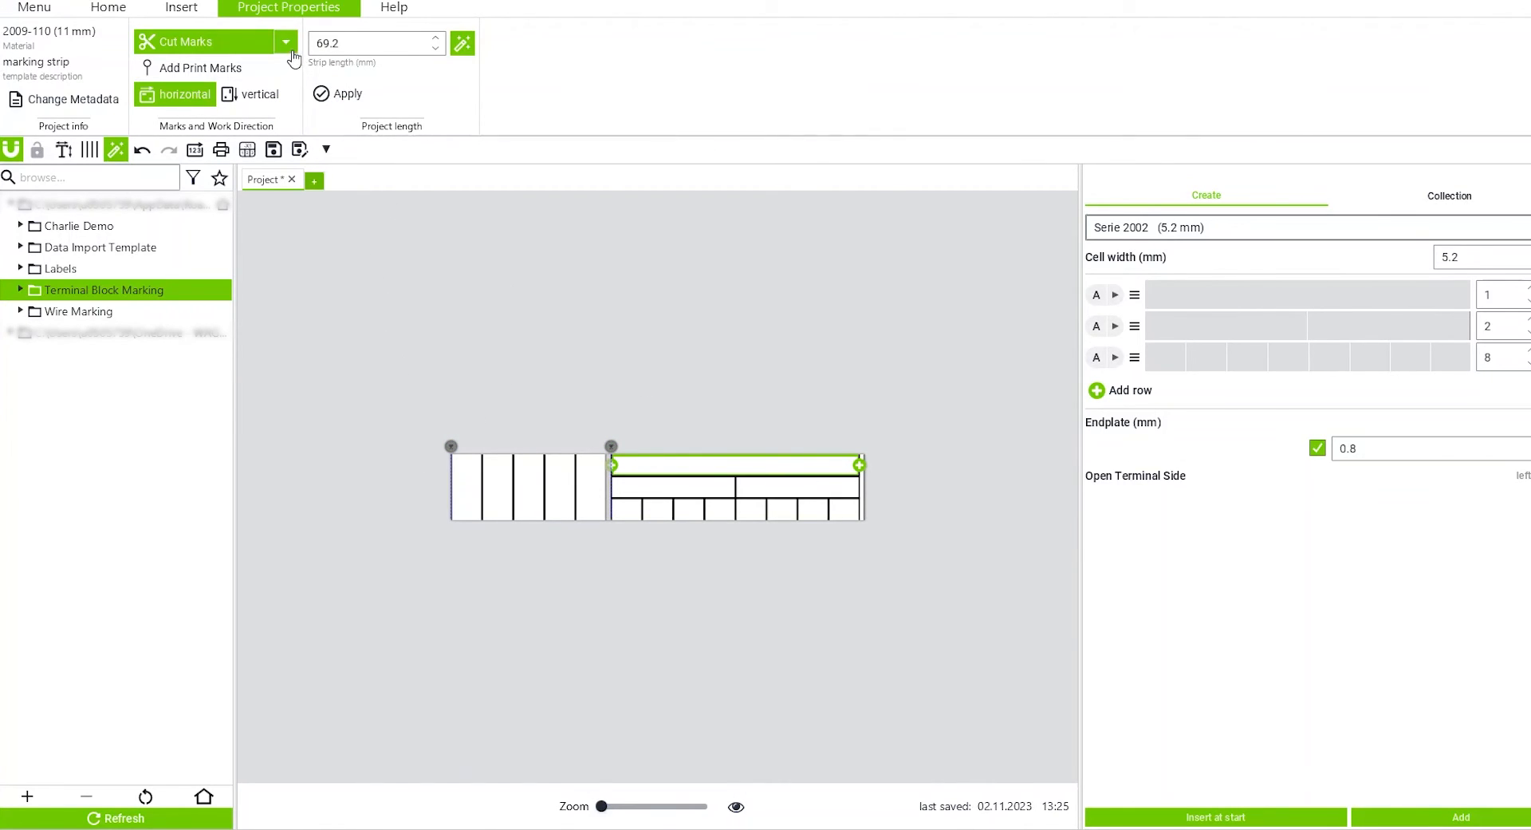
# Step: Enable all cut marks from the Cut Marks dropdown
pyautogui.click(285, 41)
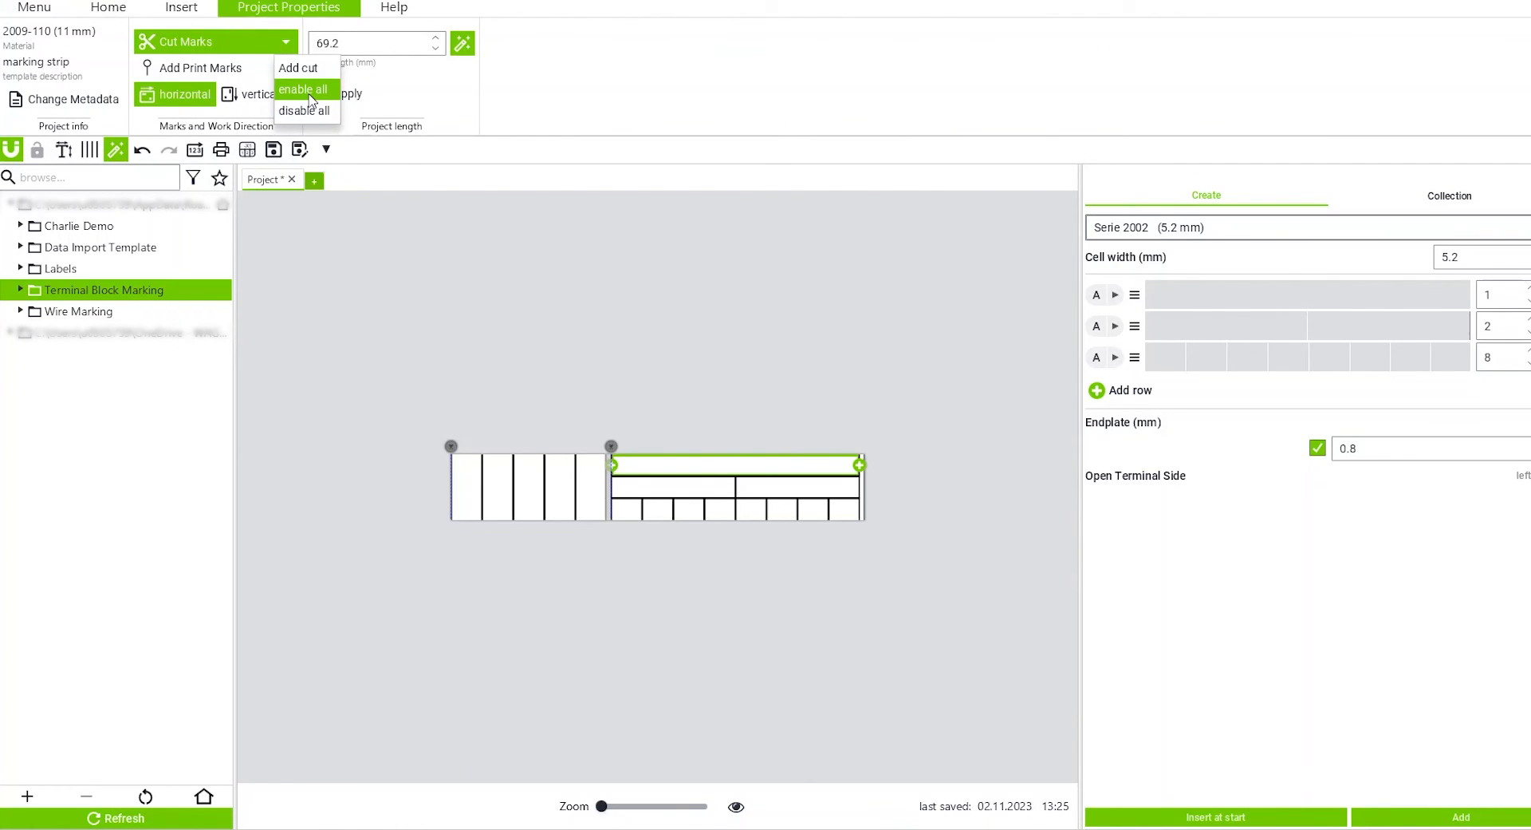
pyautogui.click(306, 98)
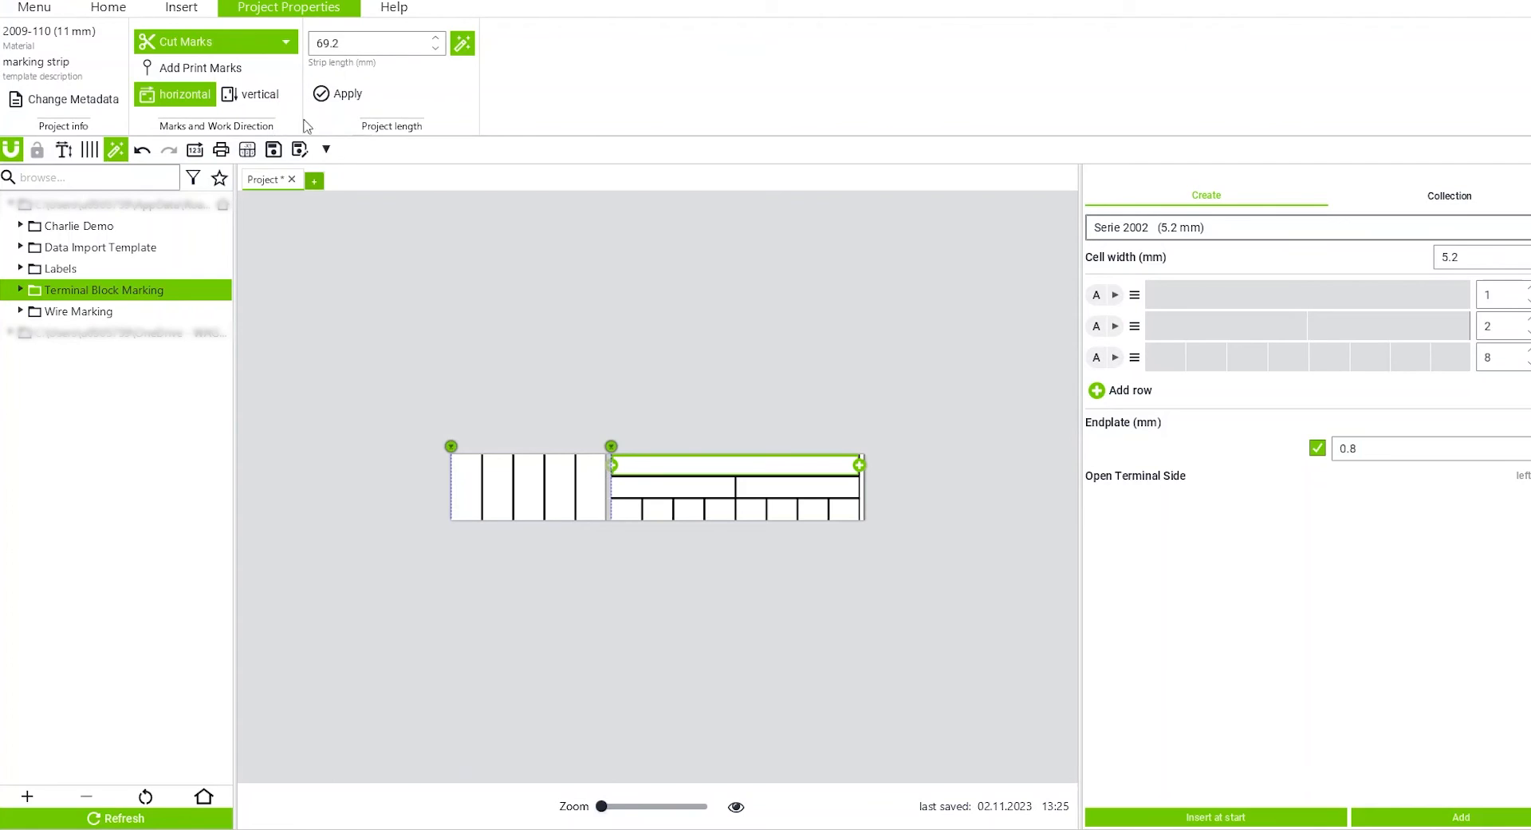
pyautogui.moveTo(362, 315)
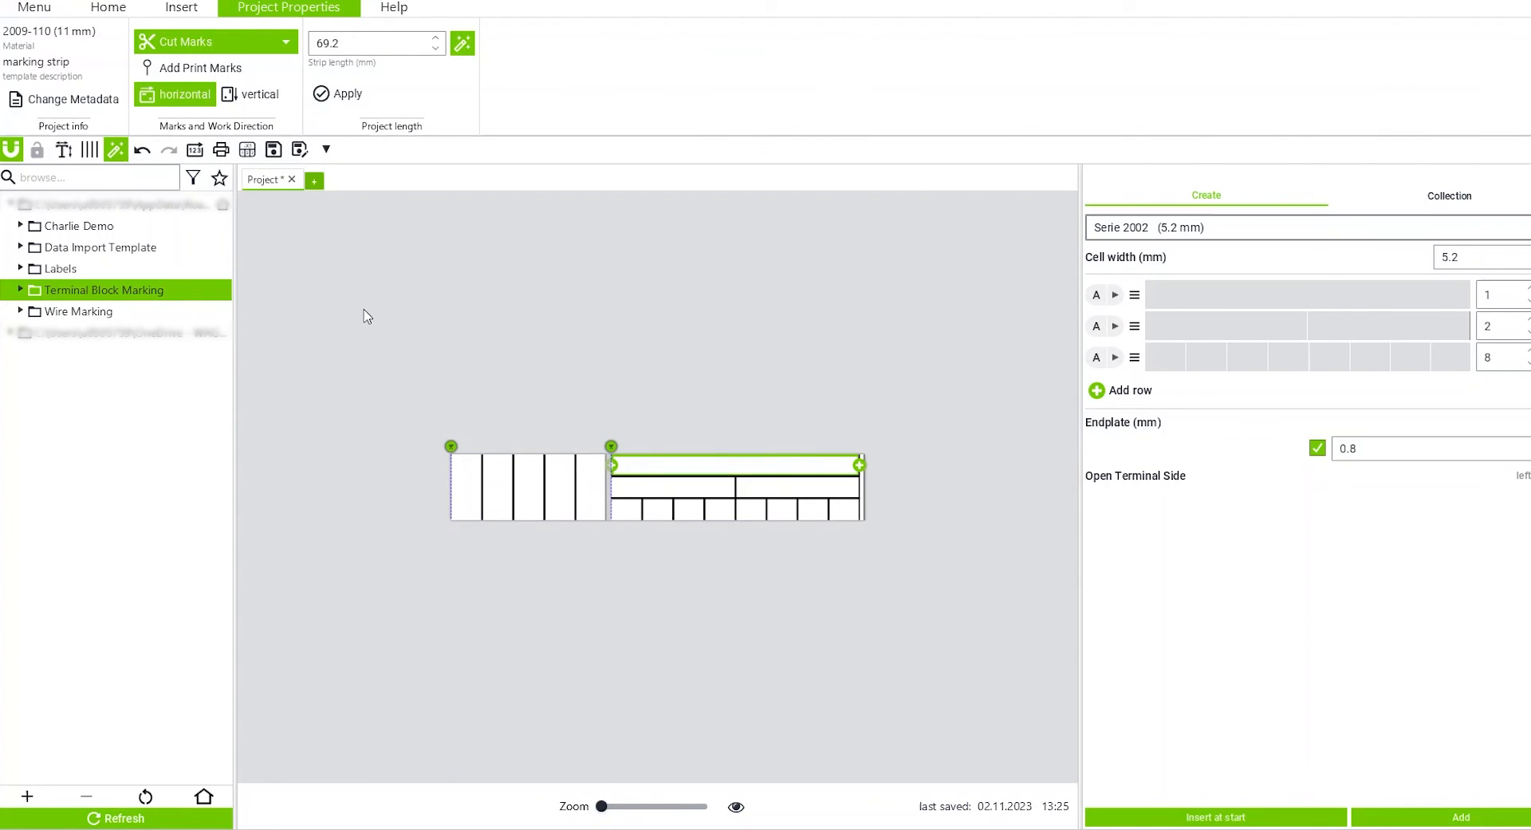